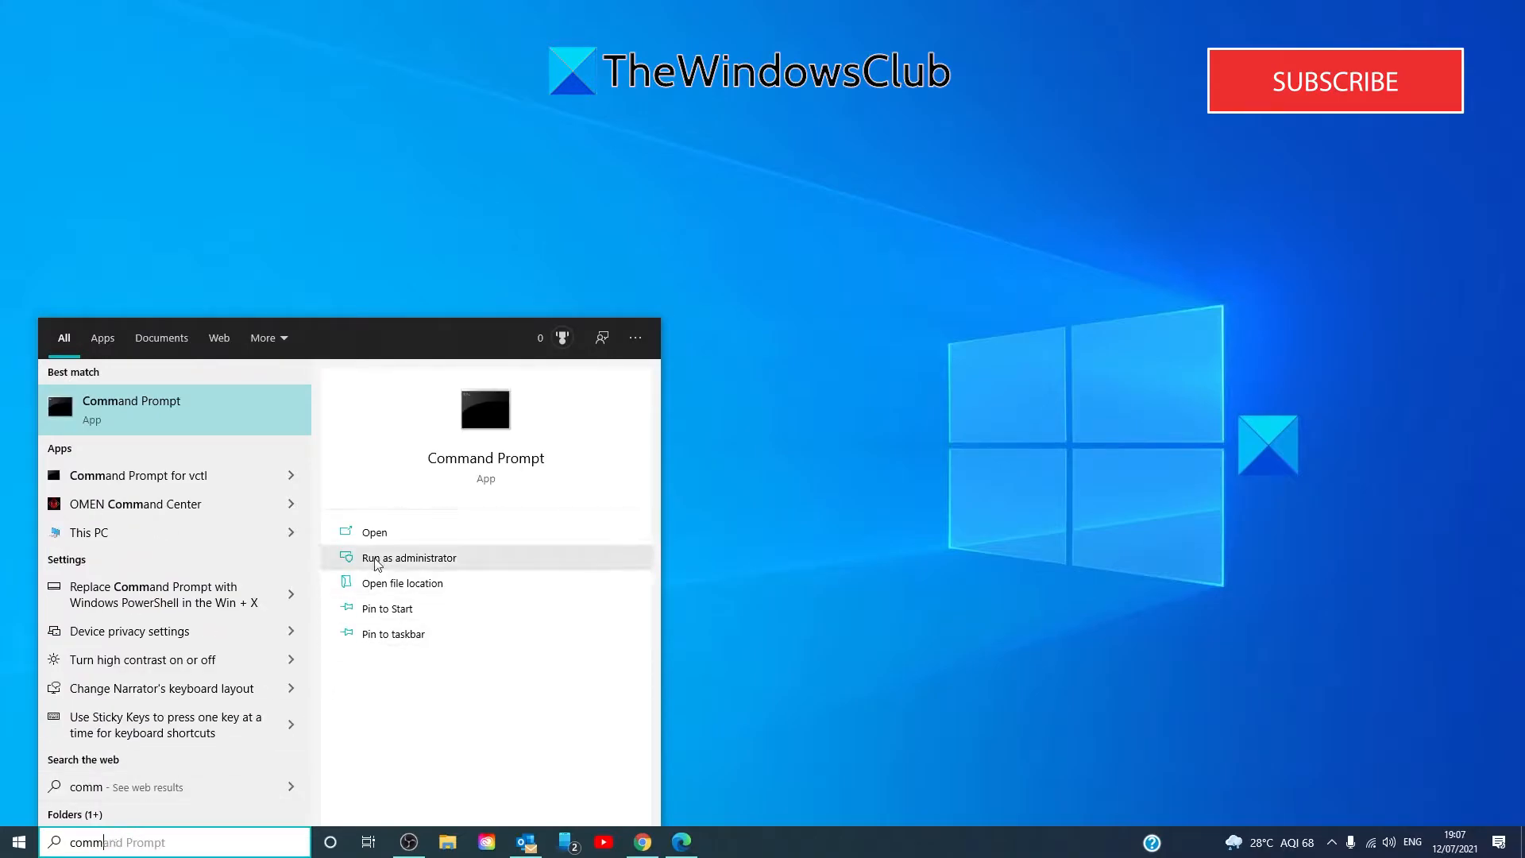
Launch Command Prompt as administrator from the Windows Search results
left_click(409, 558)
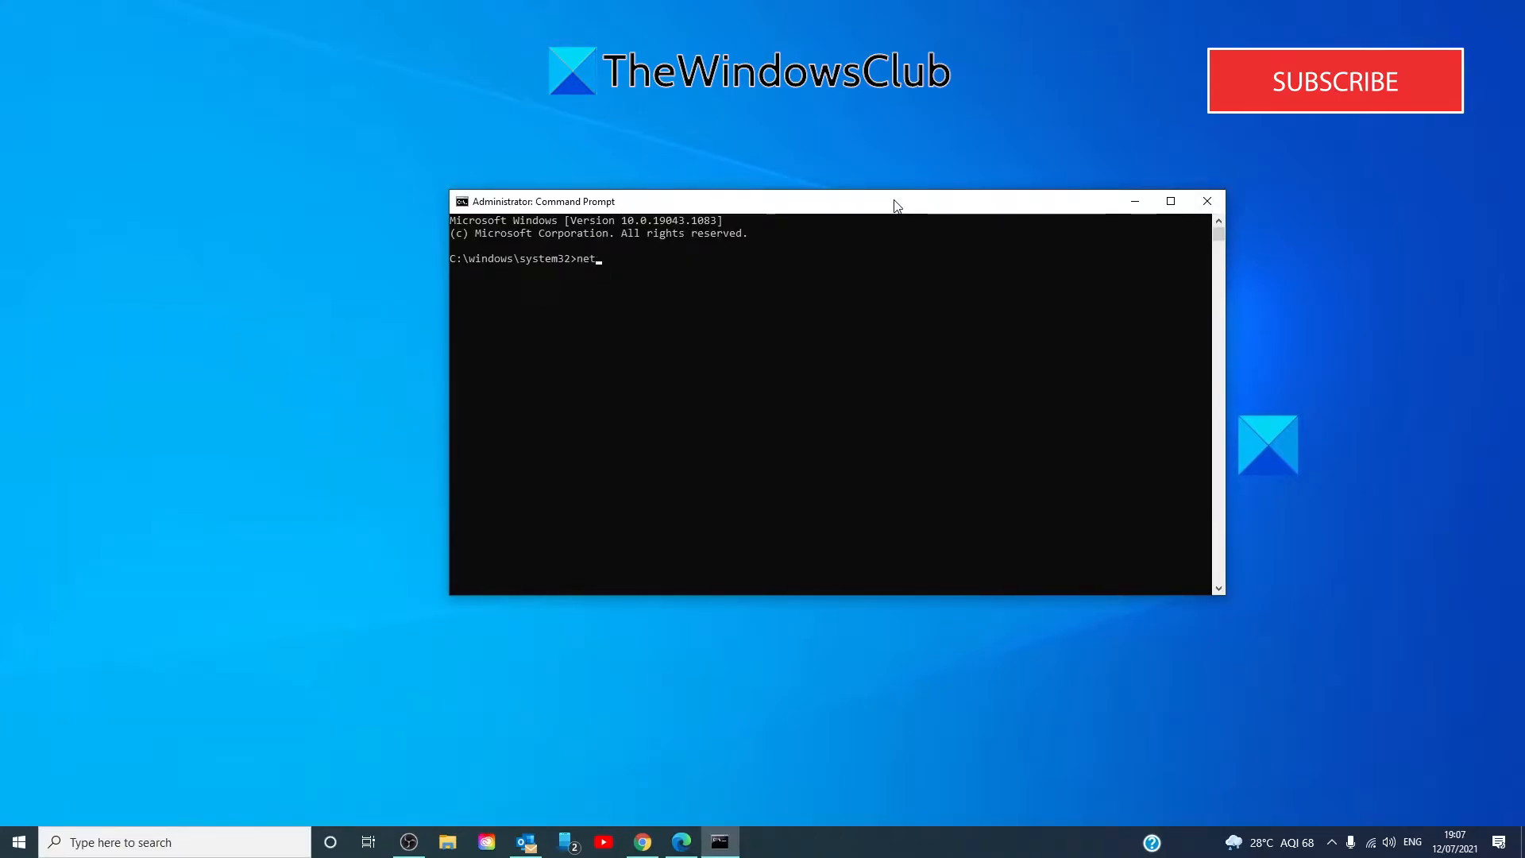
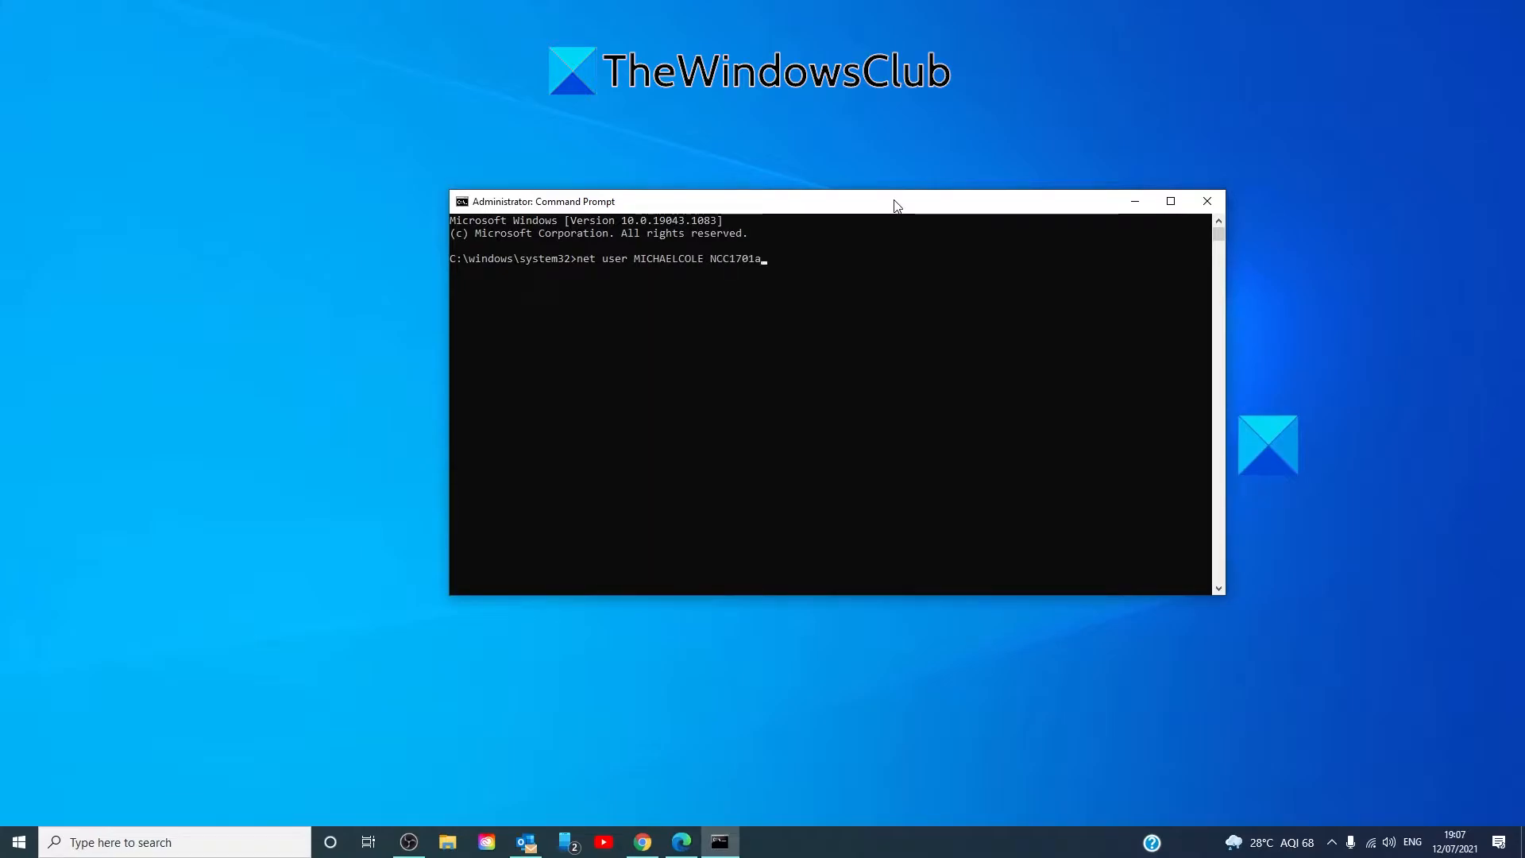
mouse_move(1207, 201)
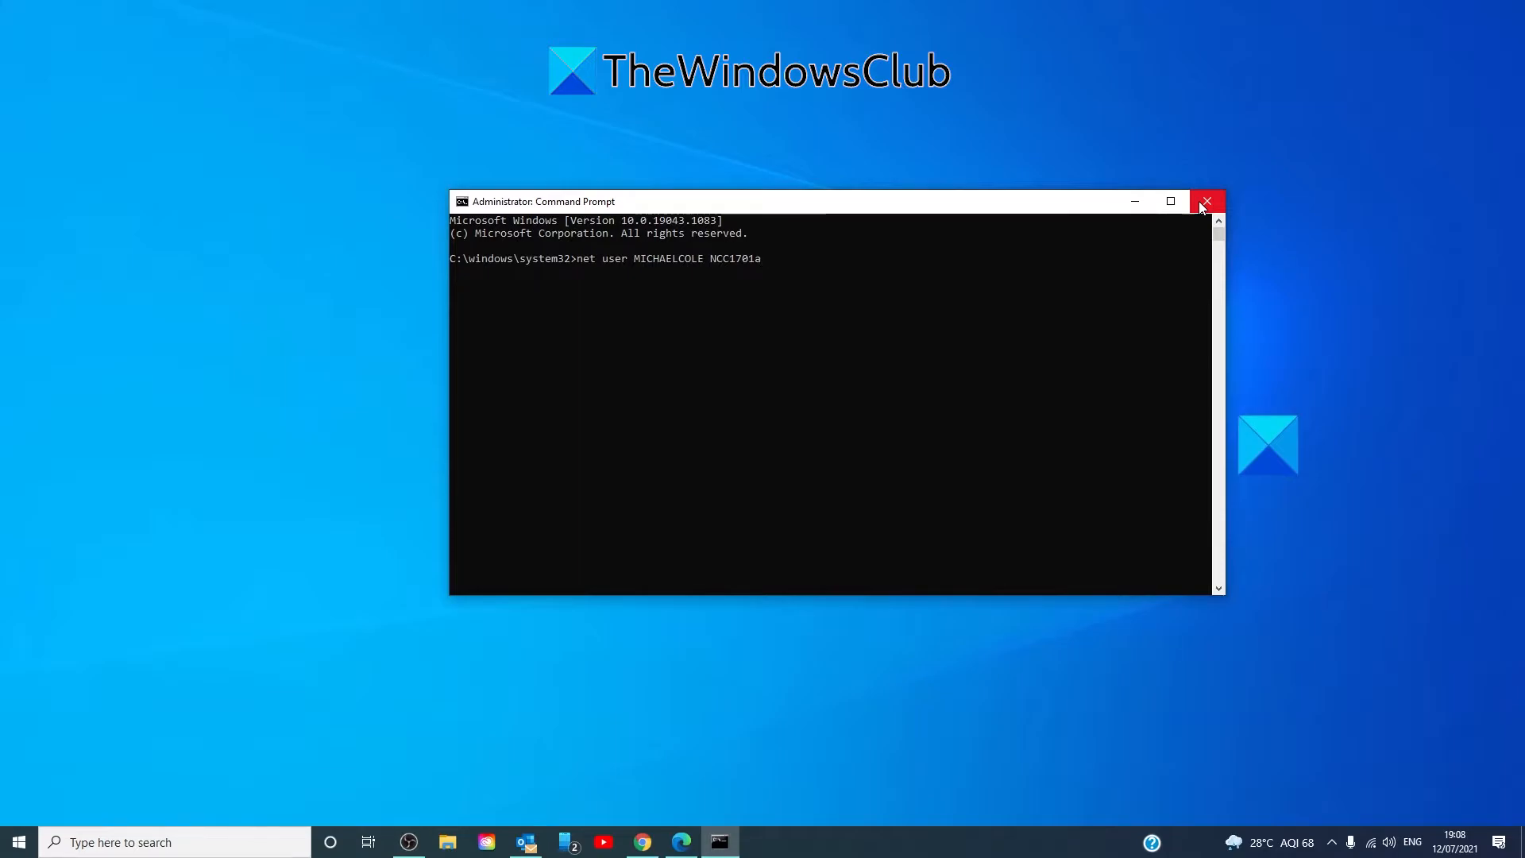
left_click(1208, 201)
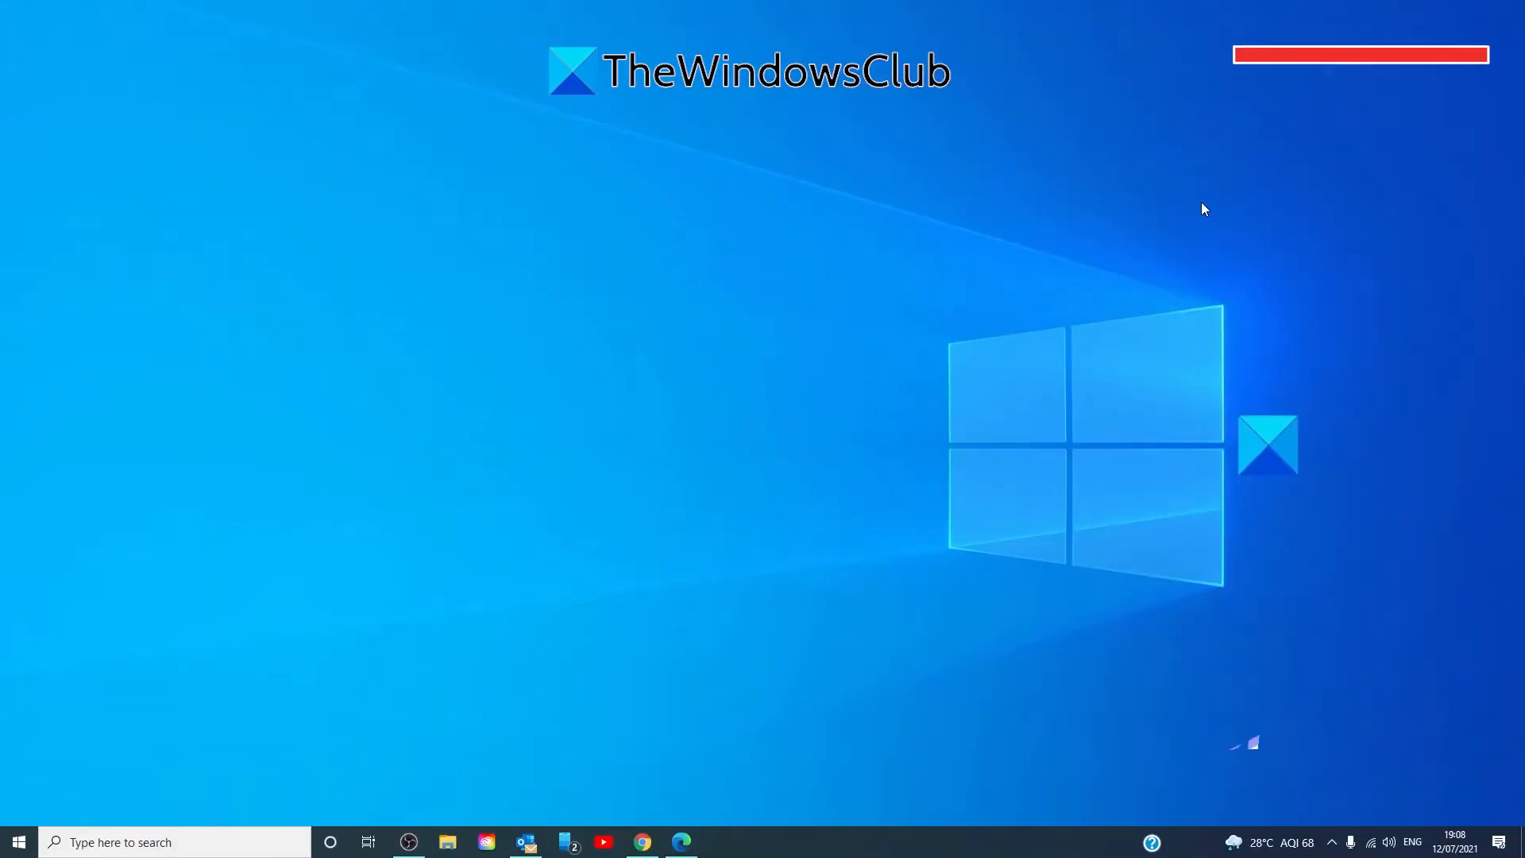
Open Windows PowerShell (Admin) from the Start button's right-click menu
right_click(17, 841)
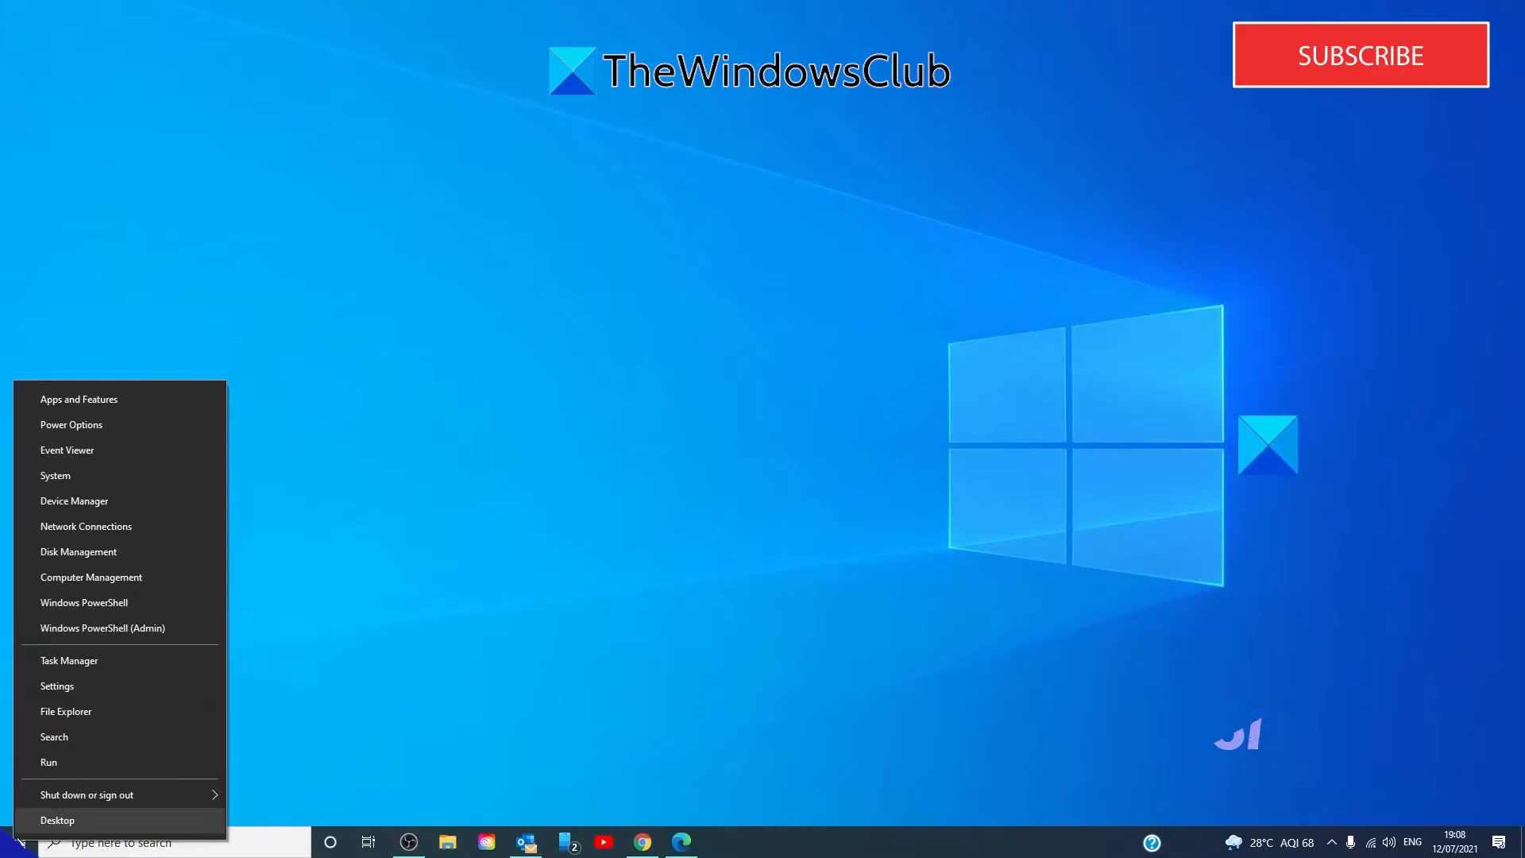
left_click(103, 627)
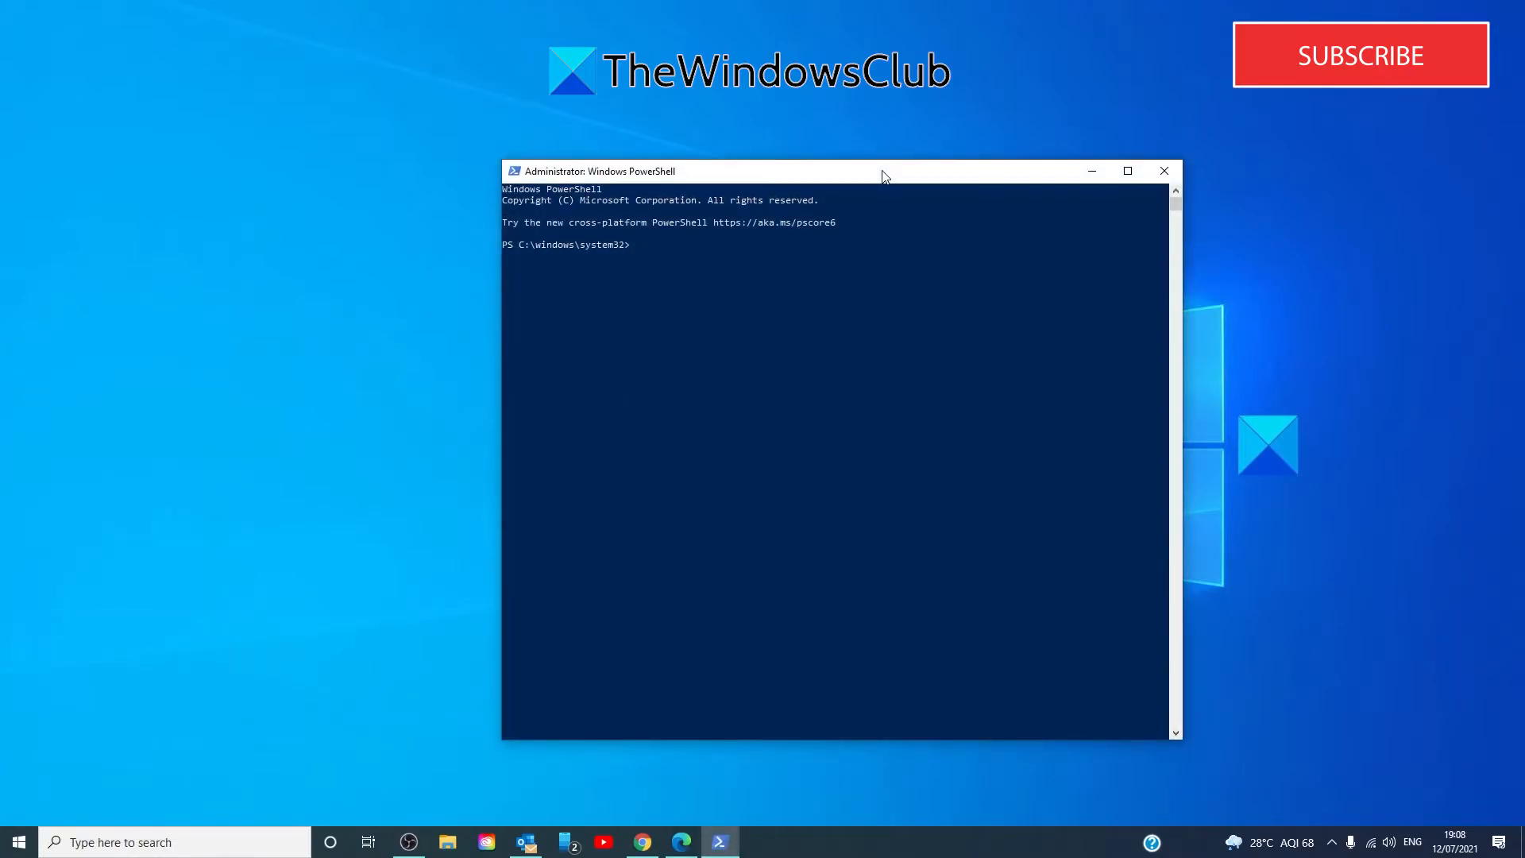
Type Set-LocalUser with the -Name and -Password parameters, fixing a typo
type("set")
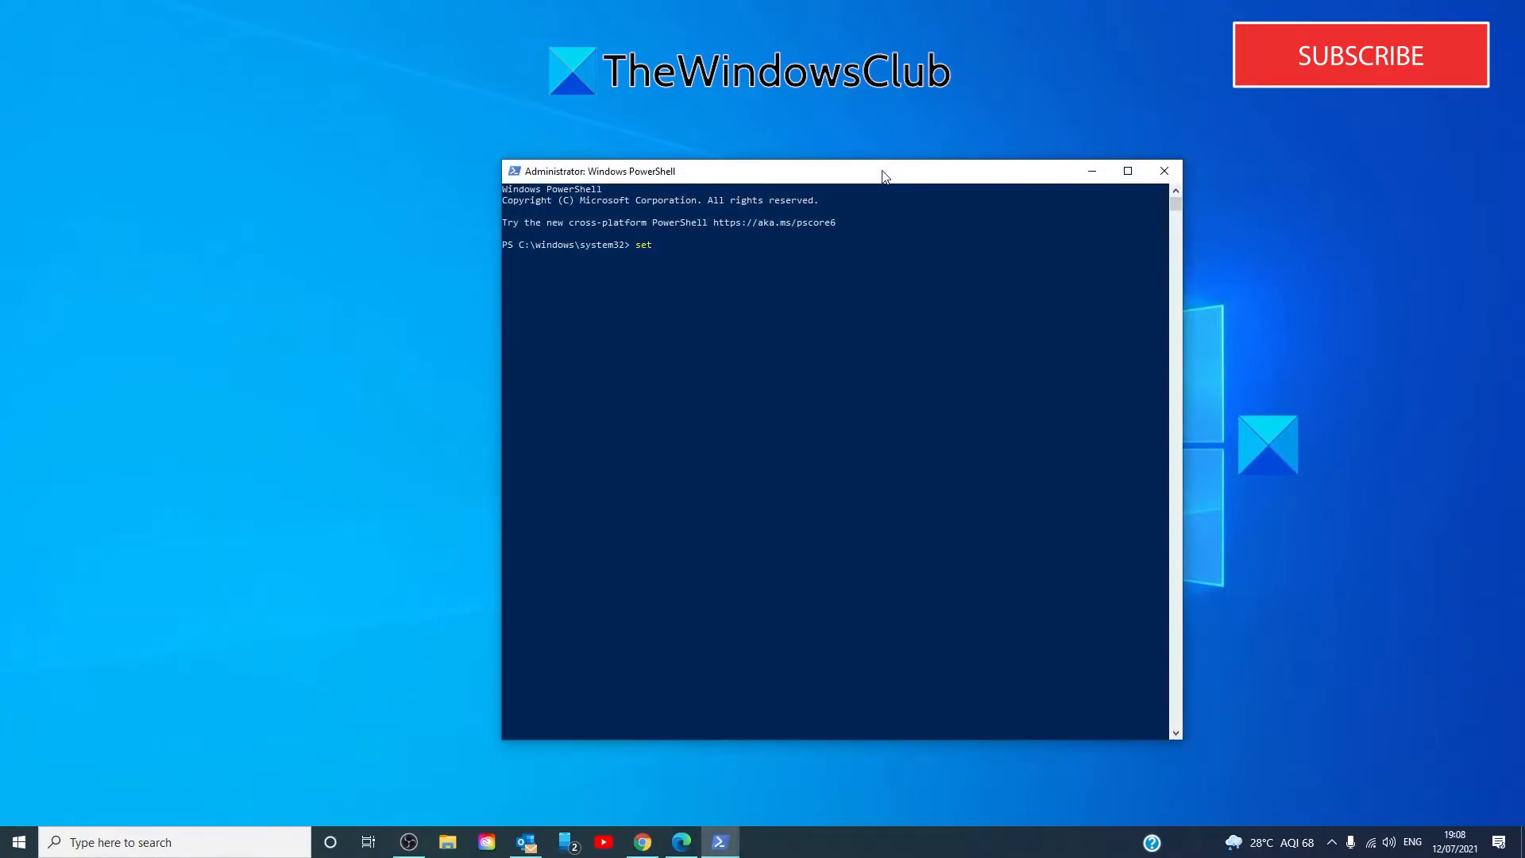
type("-")
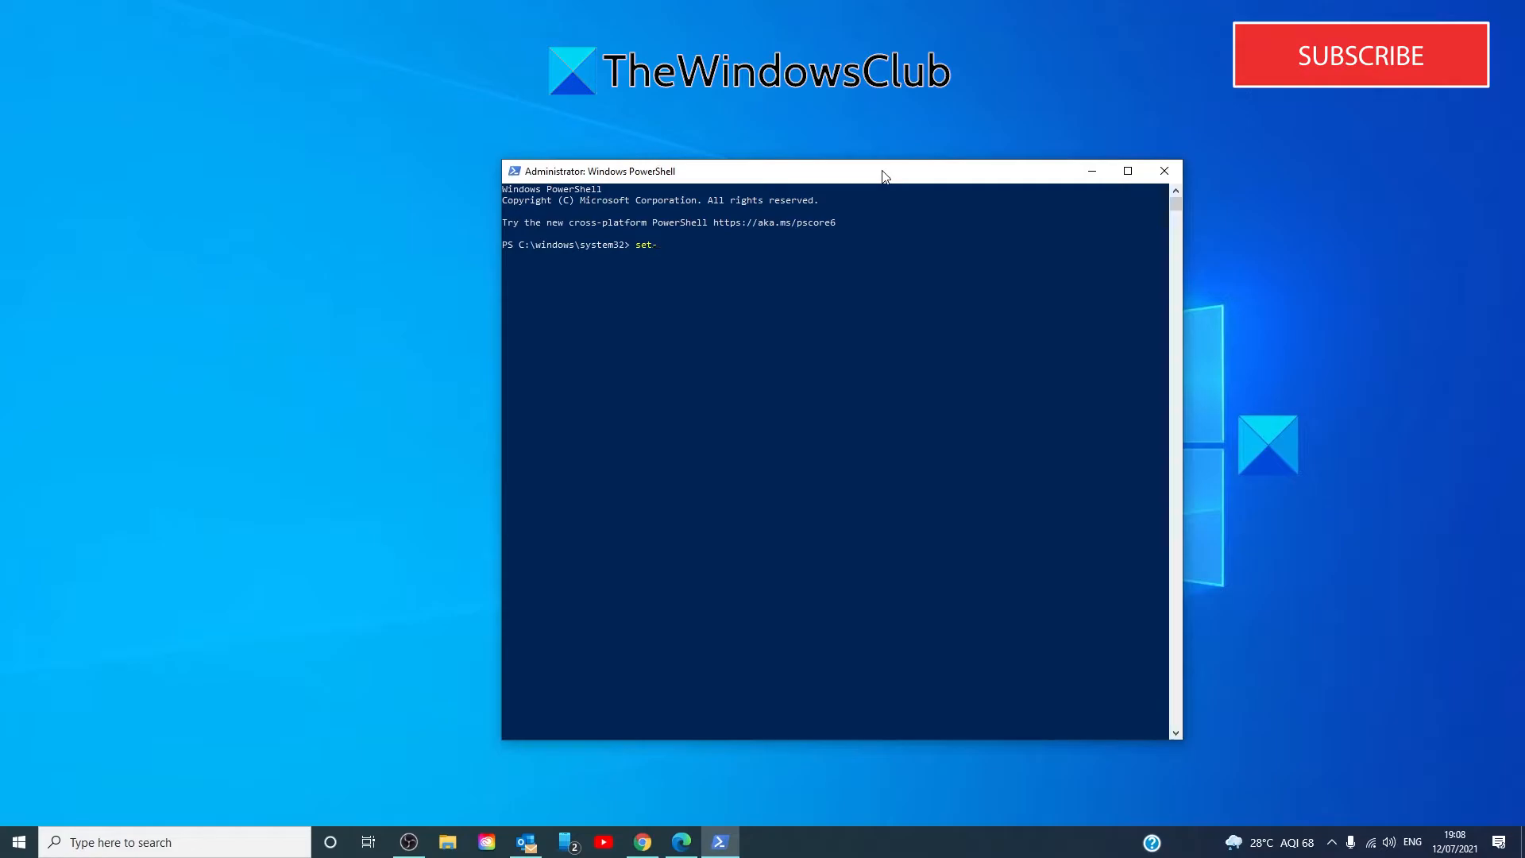
type("localus")
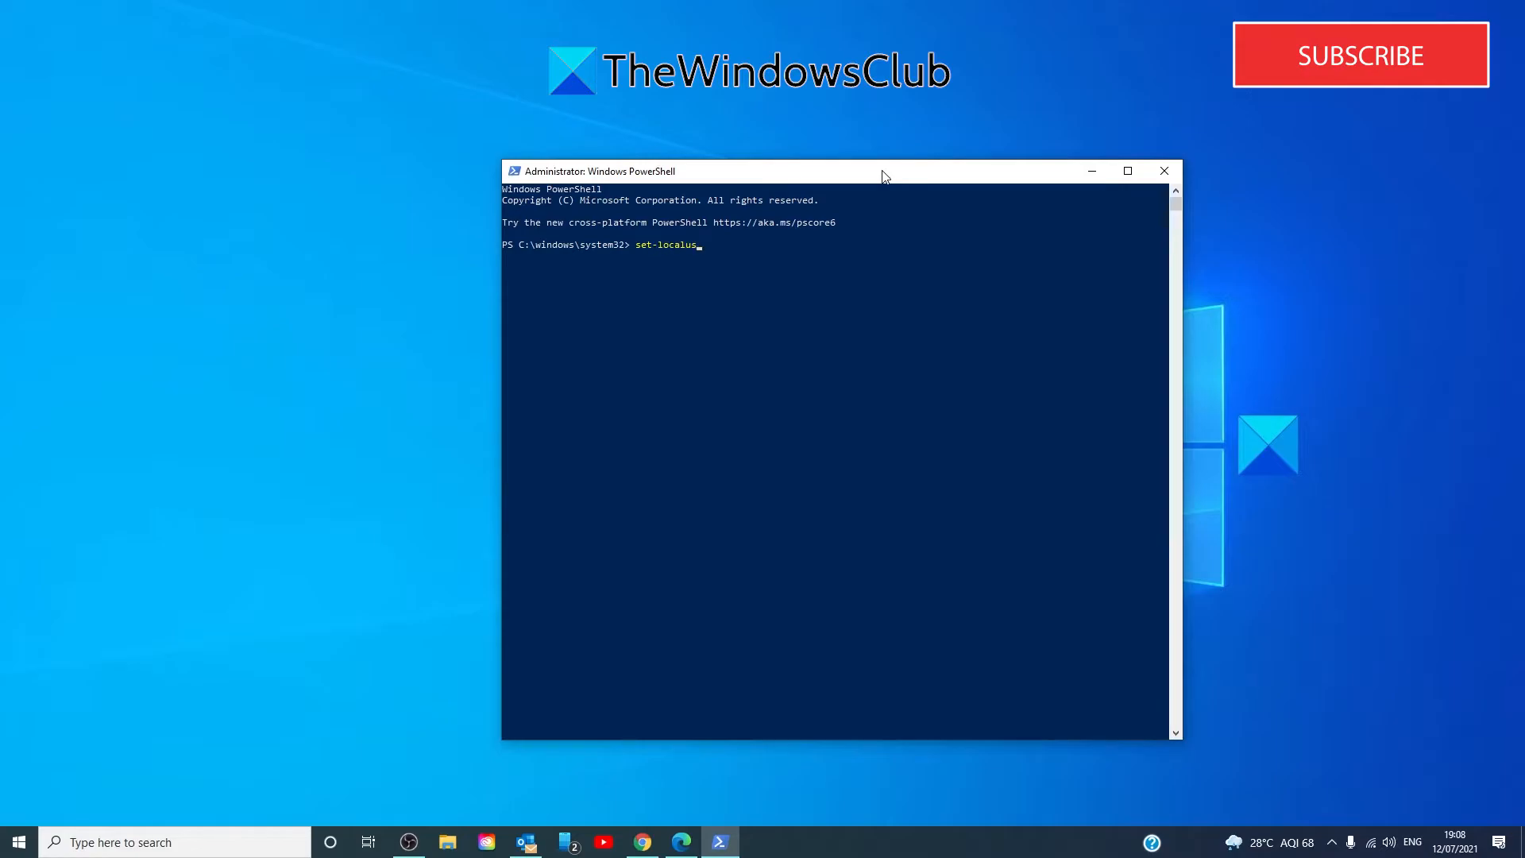
type("er")
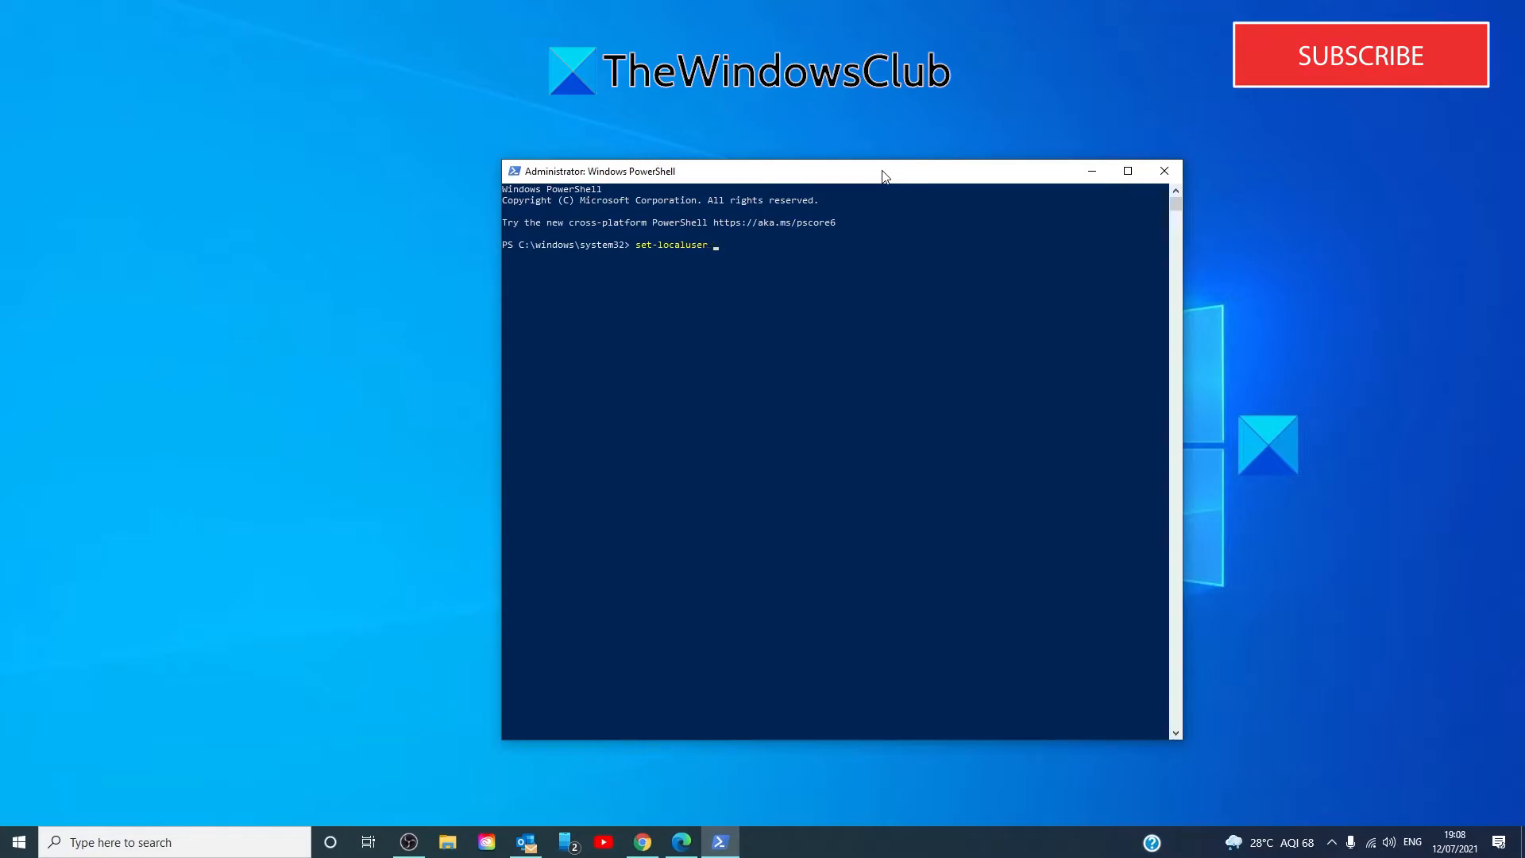
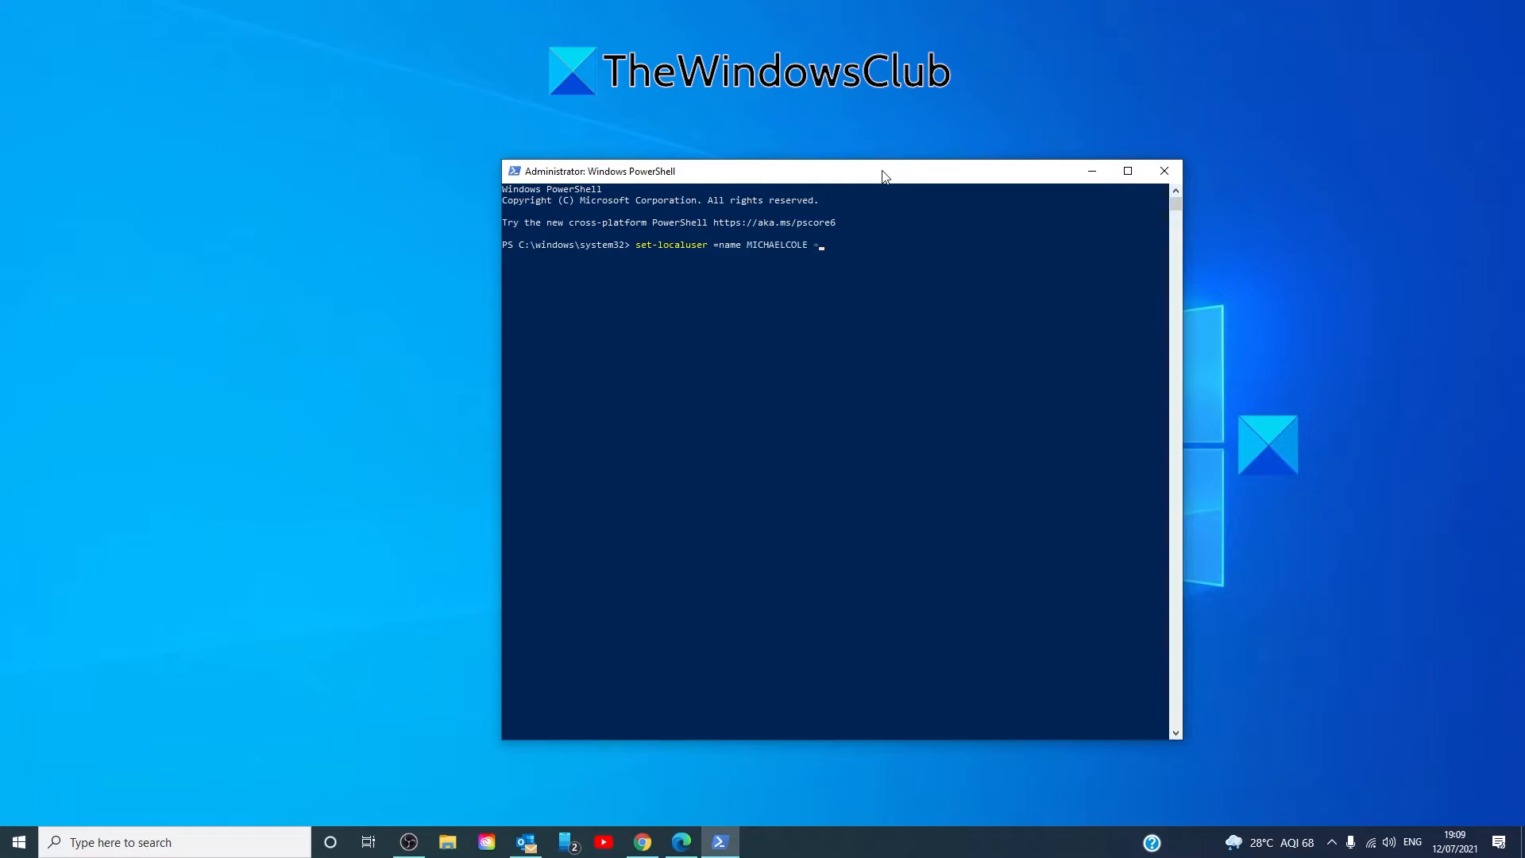
type("pa")
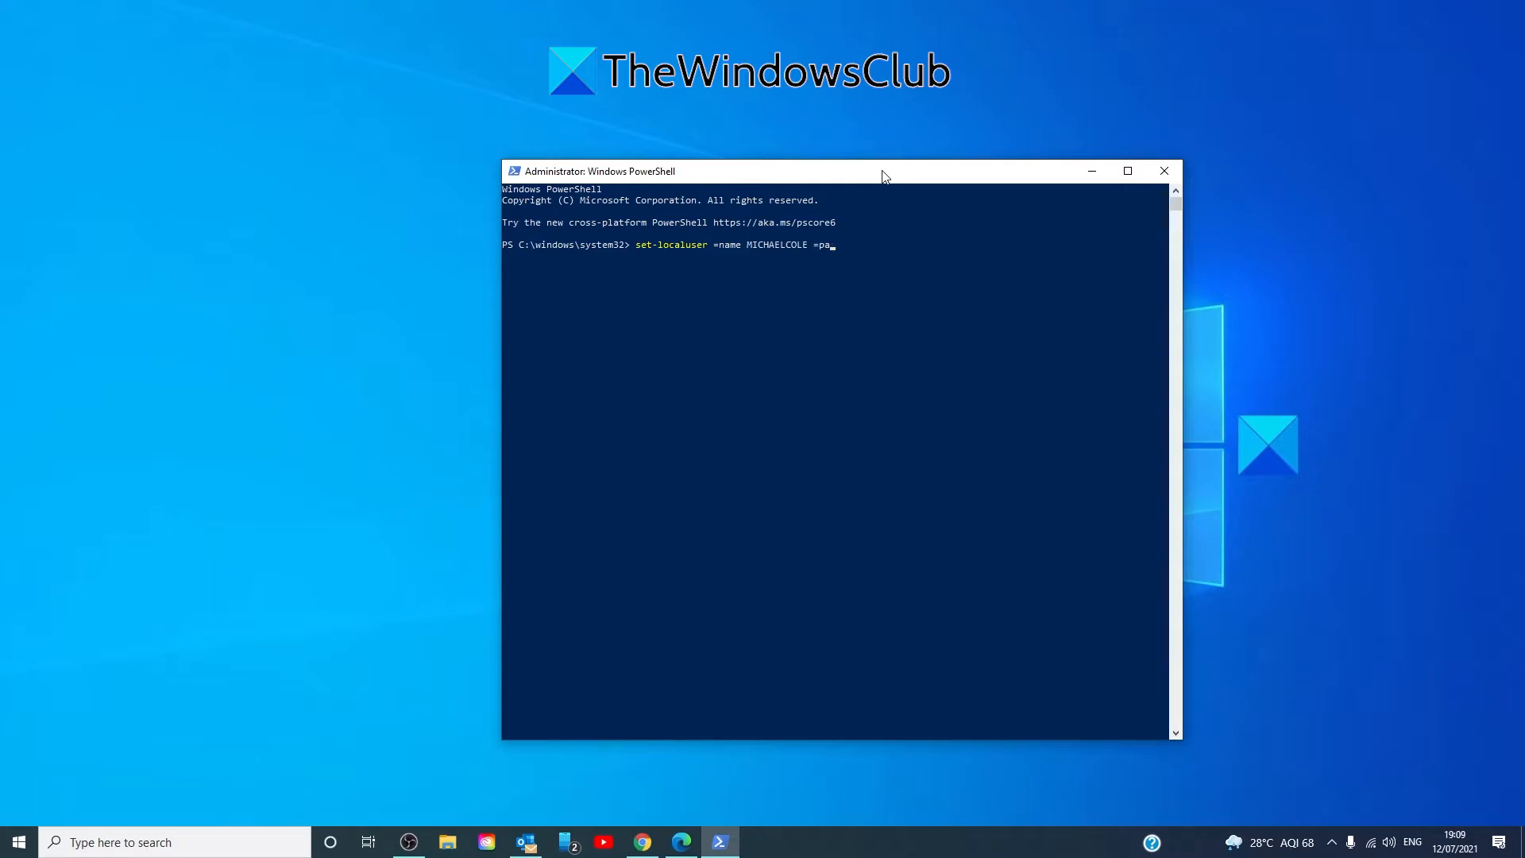
key("Backspace")
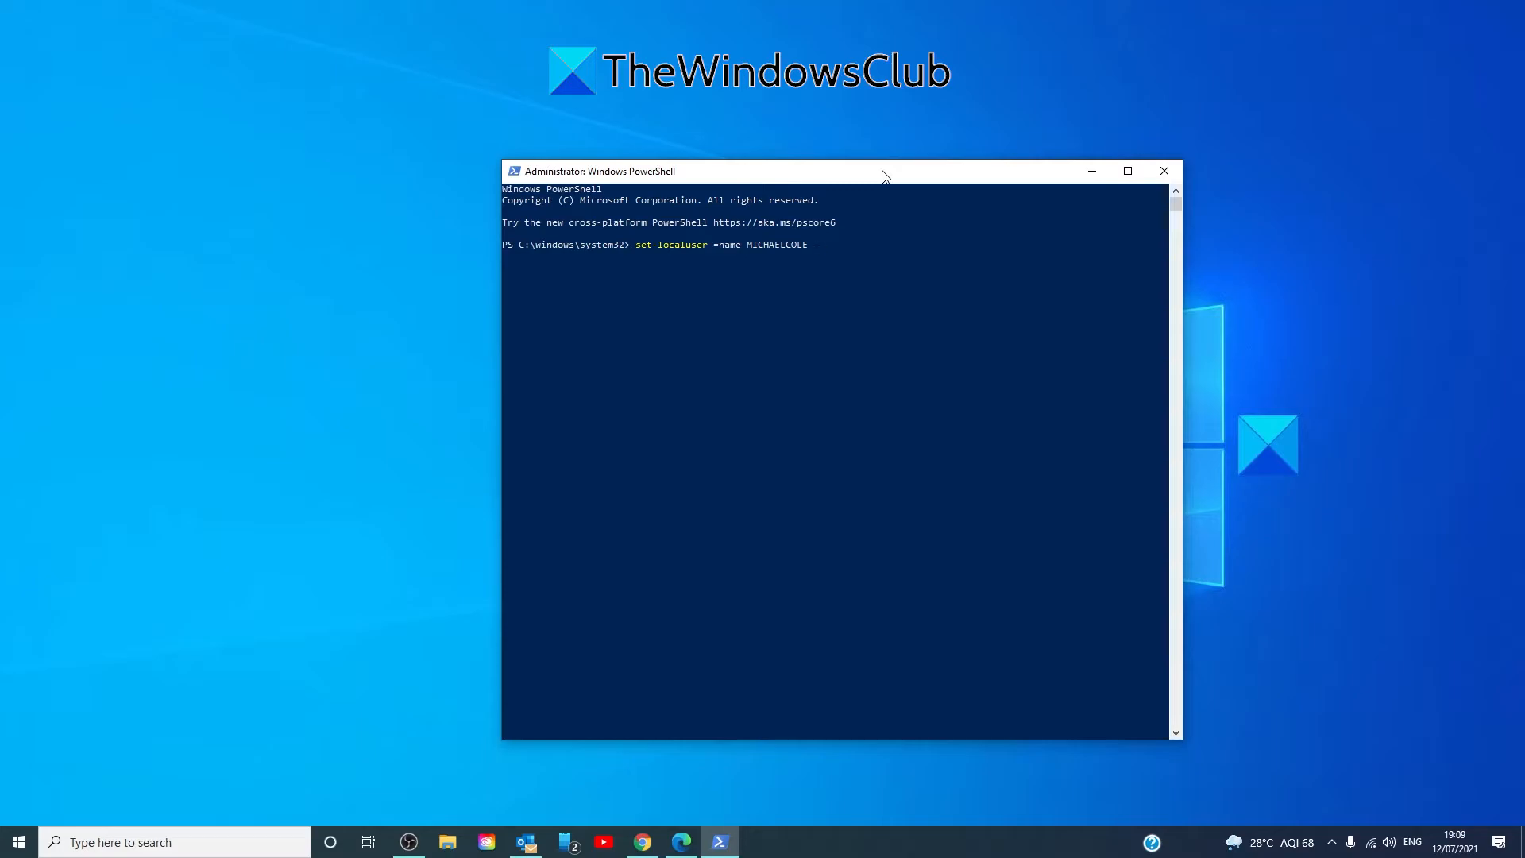
type("-password (")
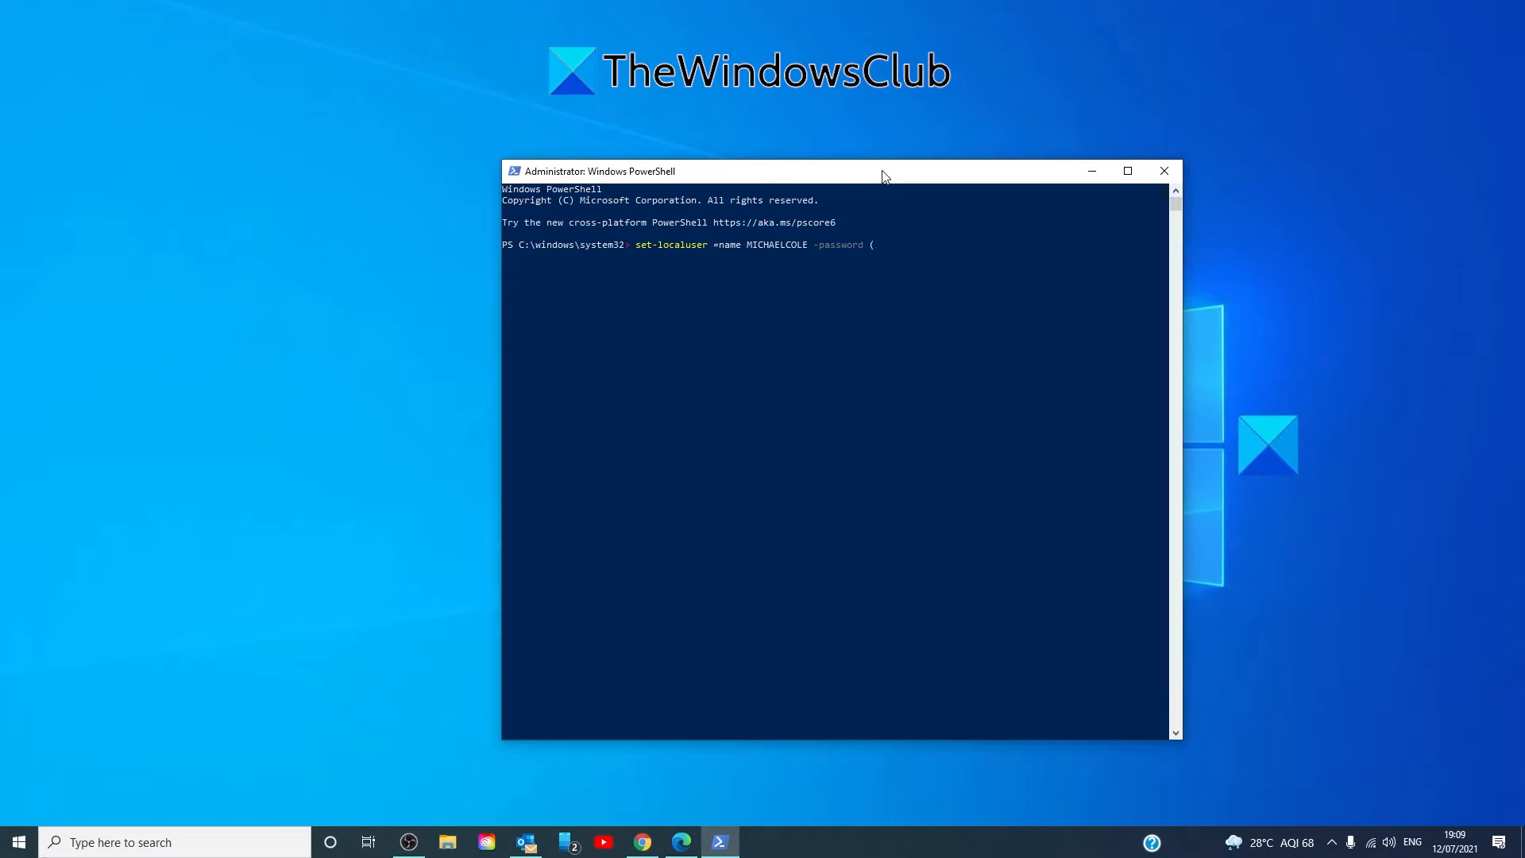
type("con")
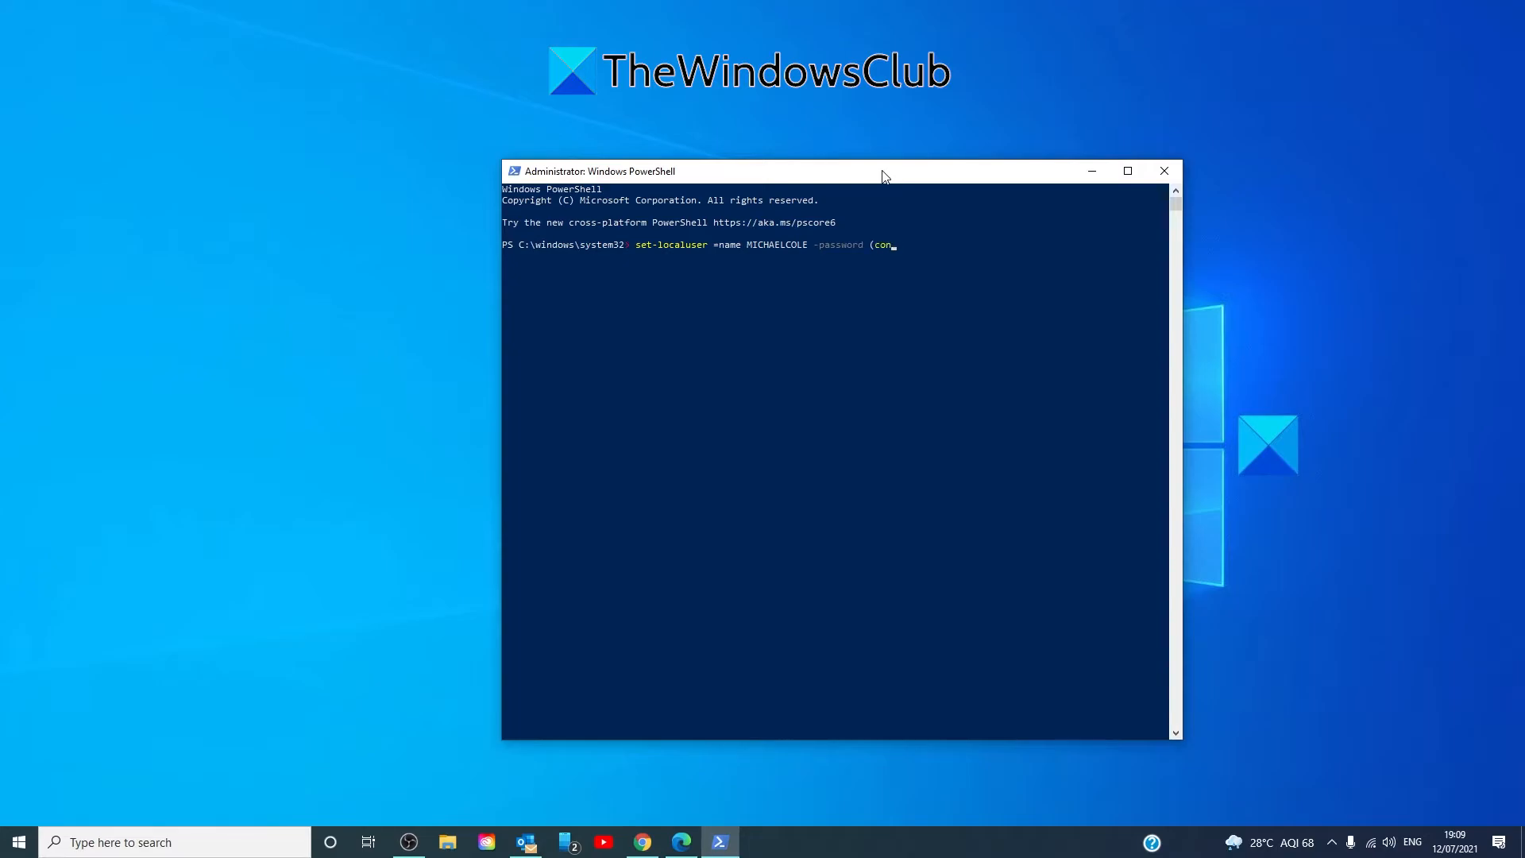
type("vert")
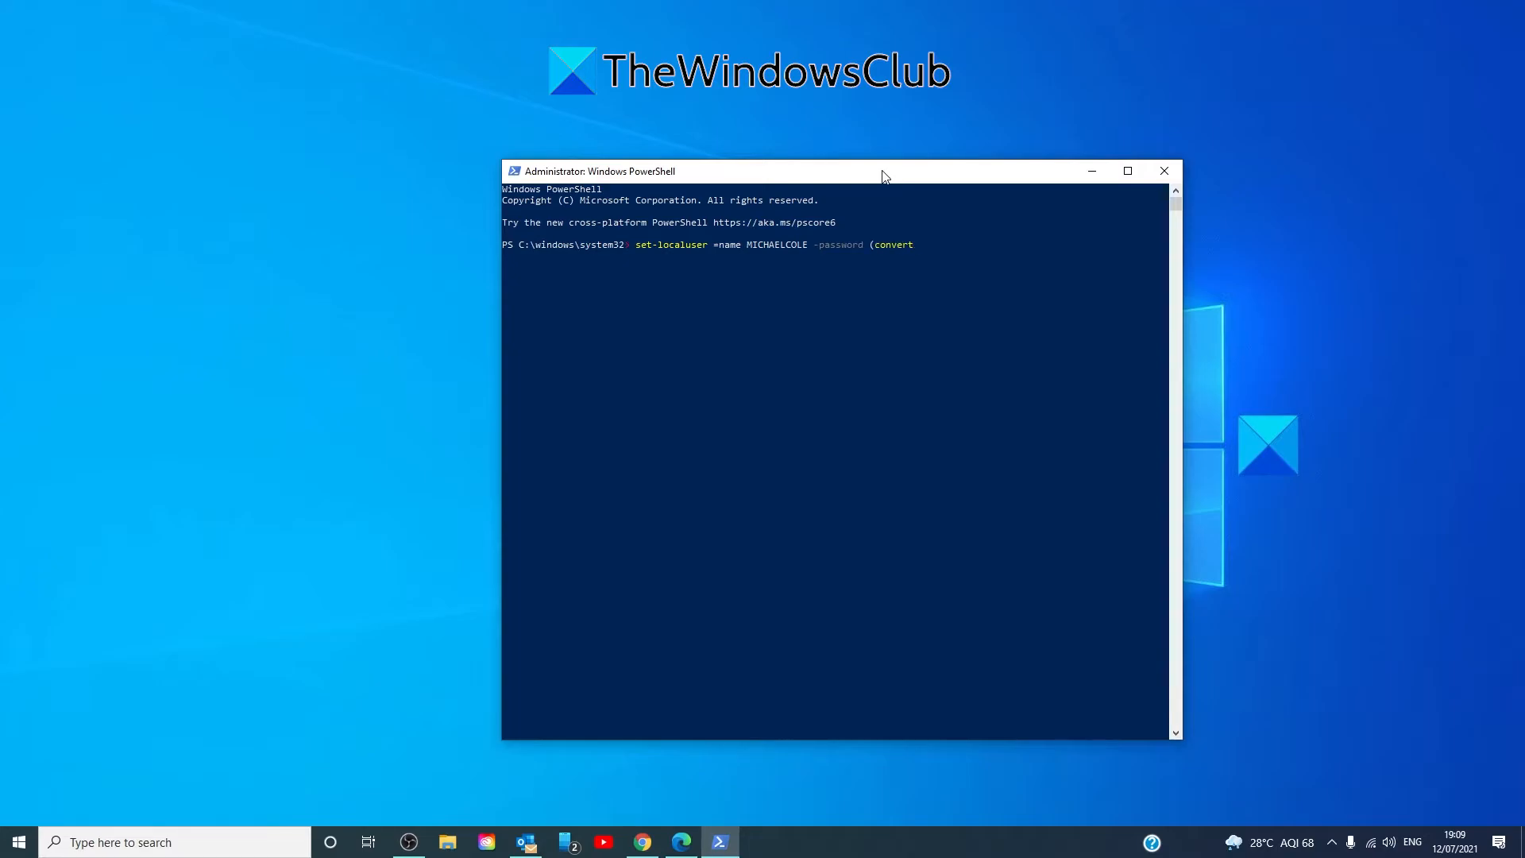
type("to")
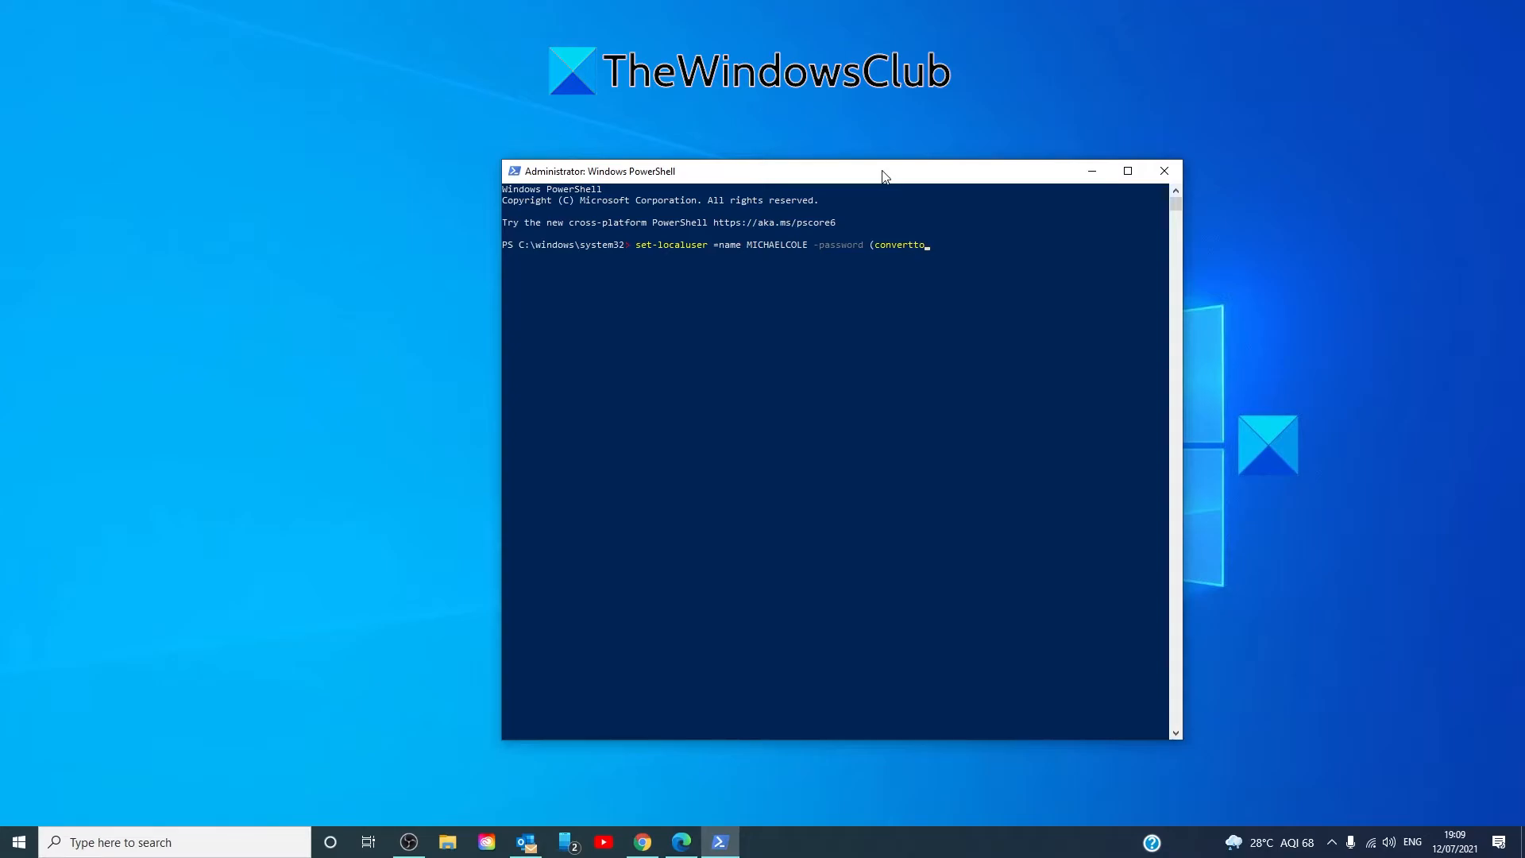
type("-securestri")
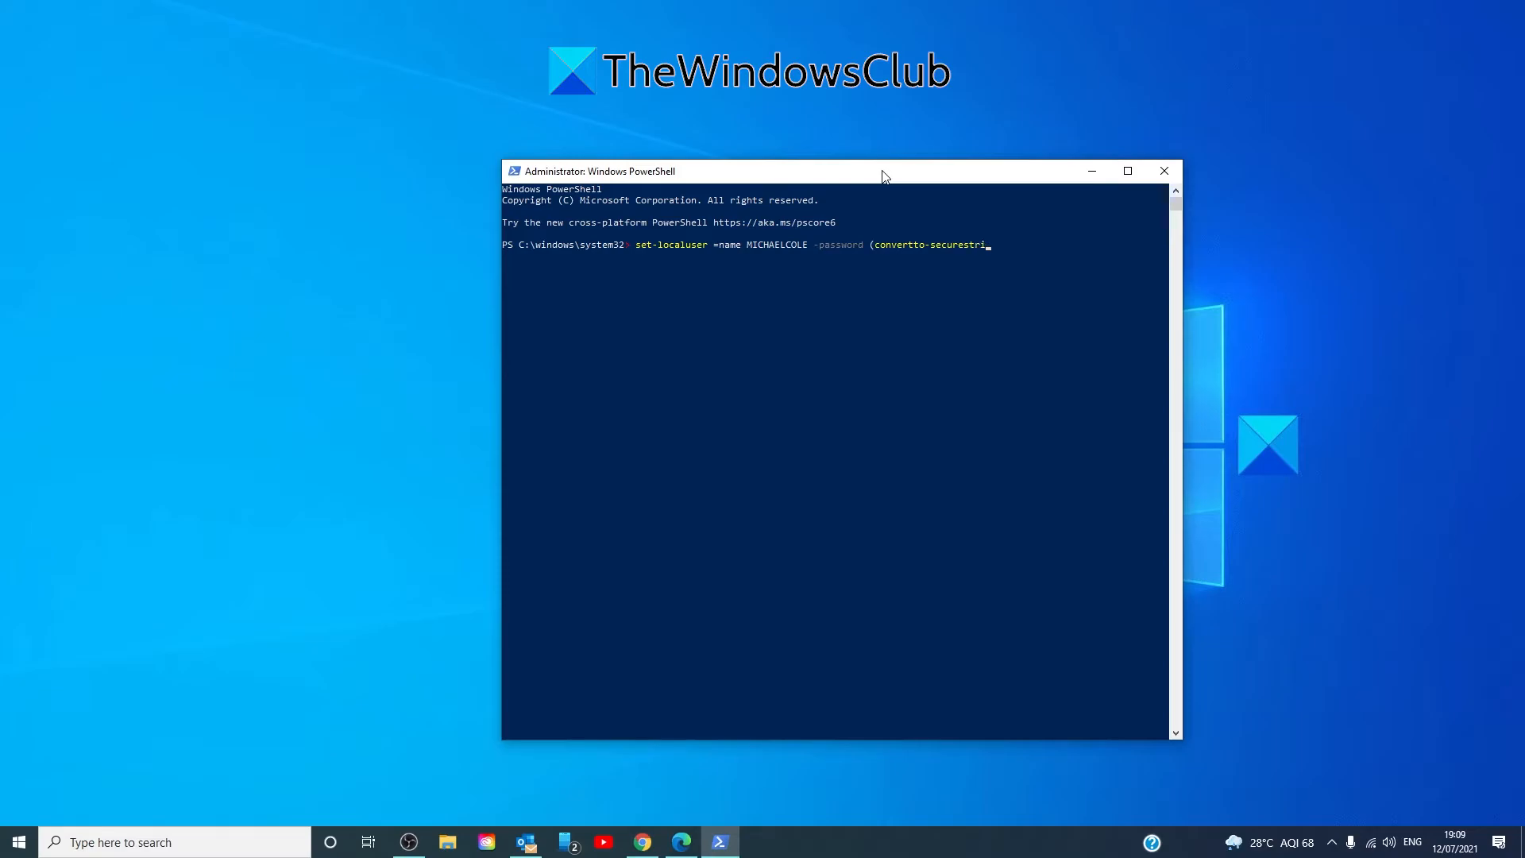
type("ng")
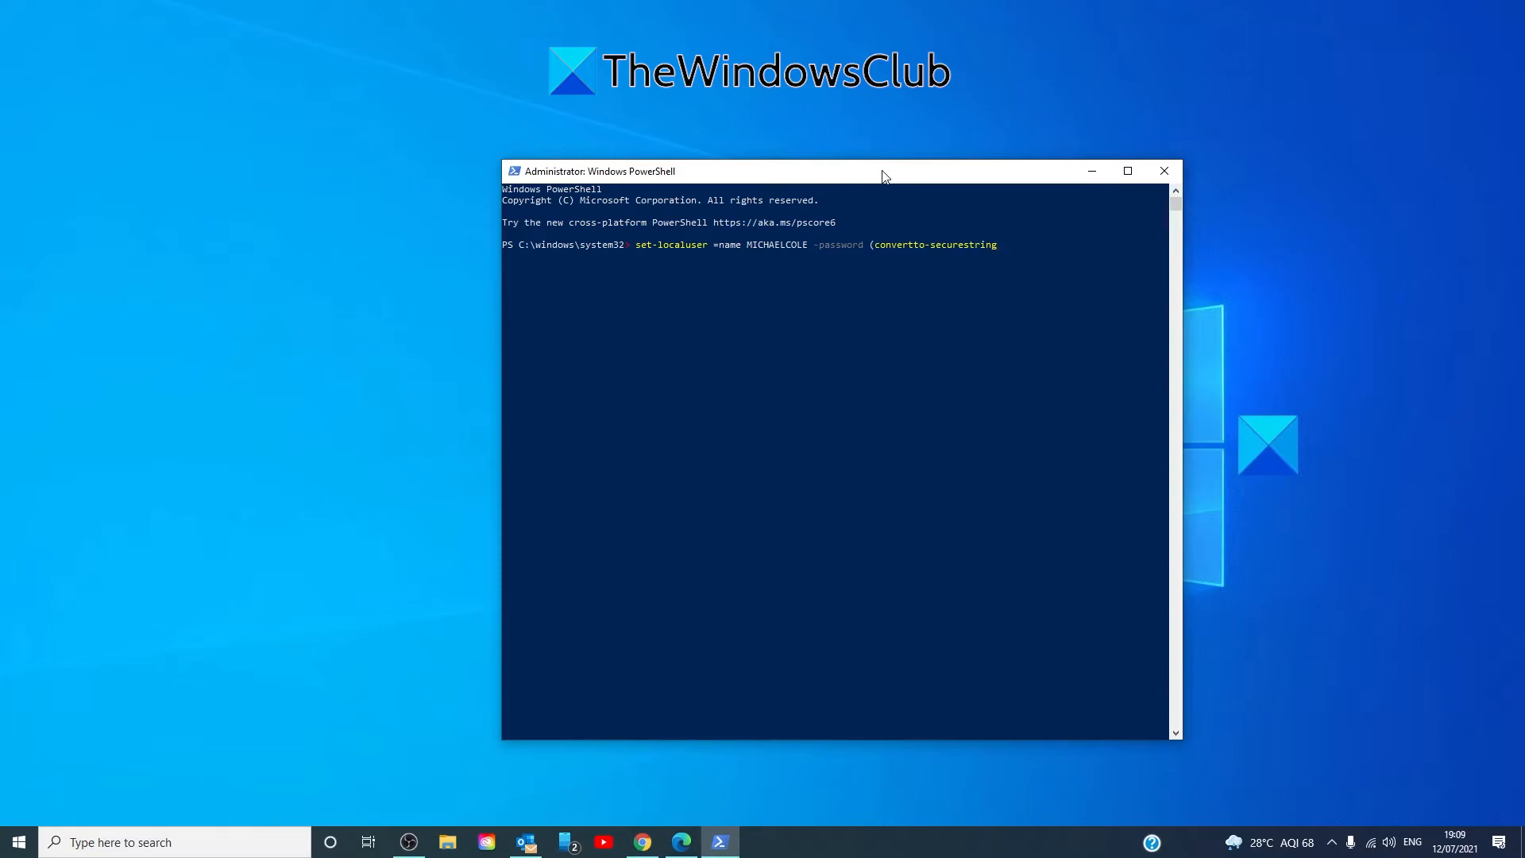
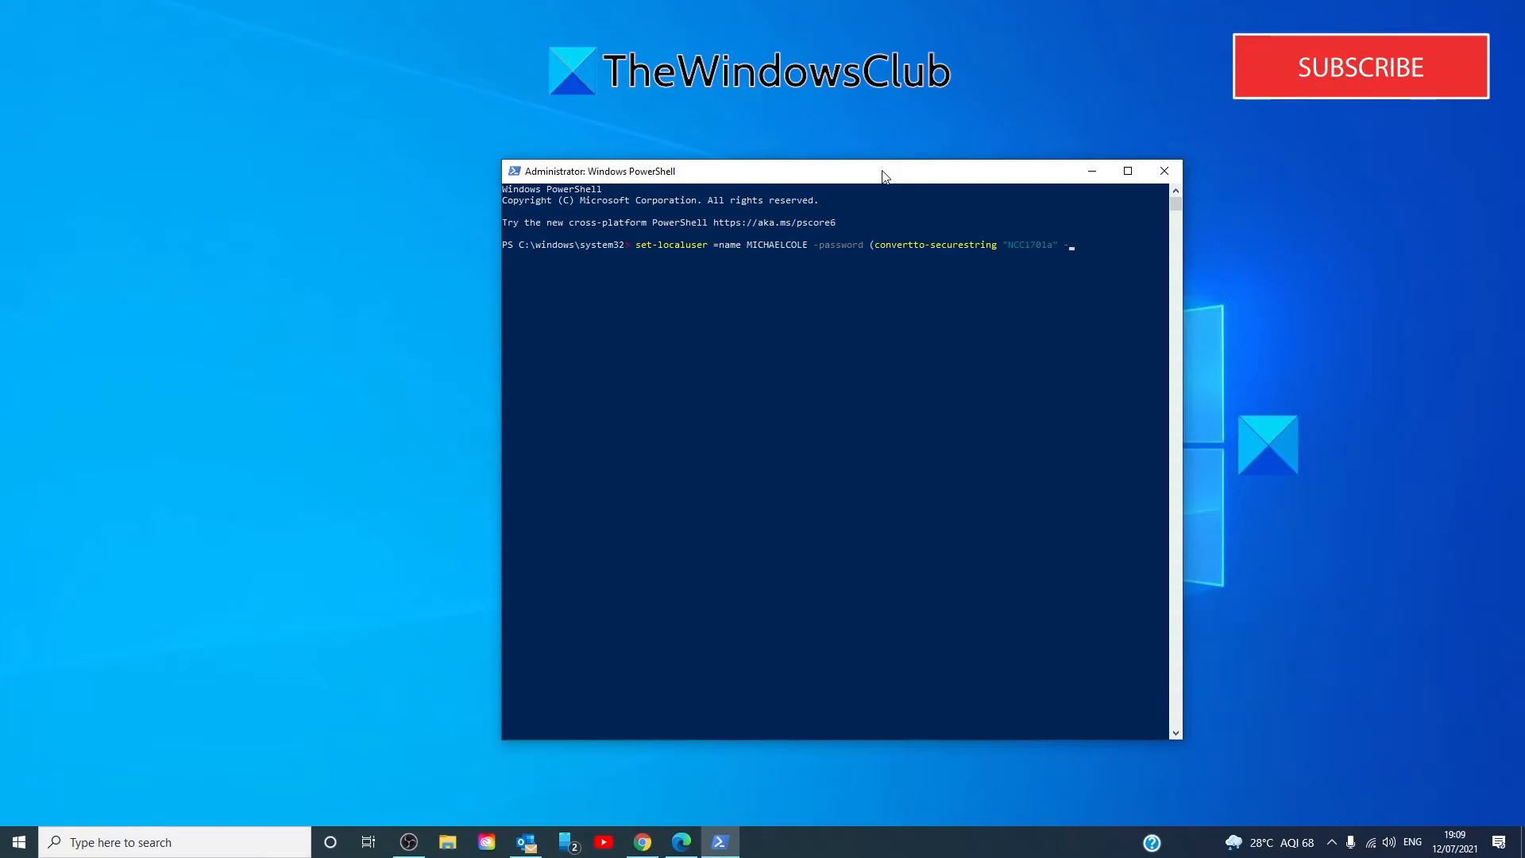
type("-as")
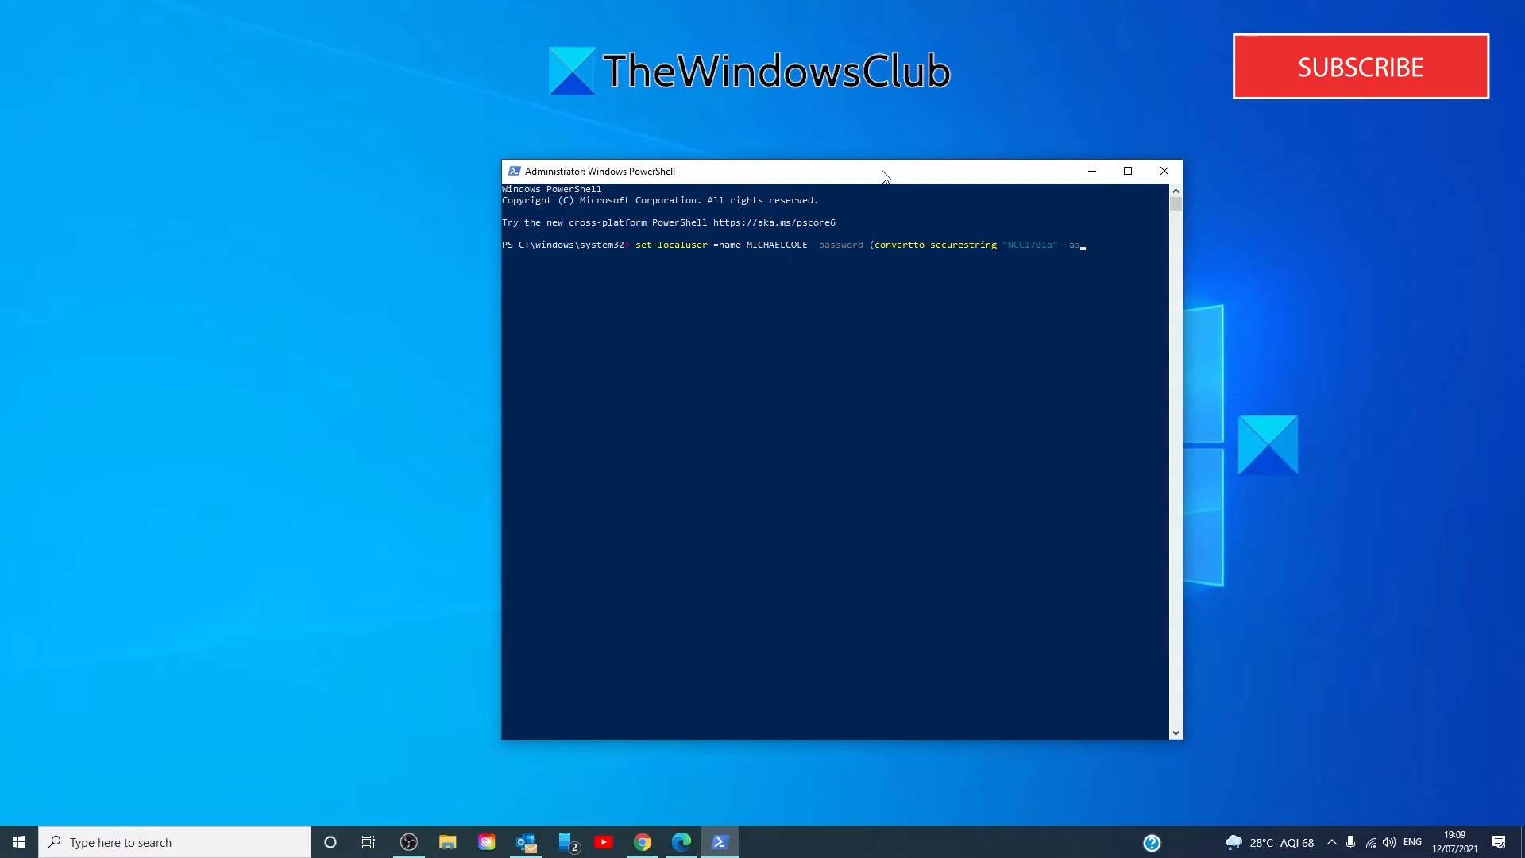
type("plain")
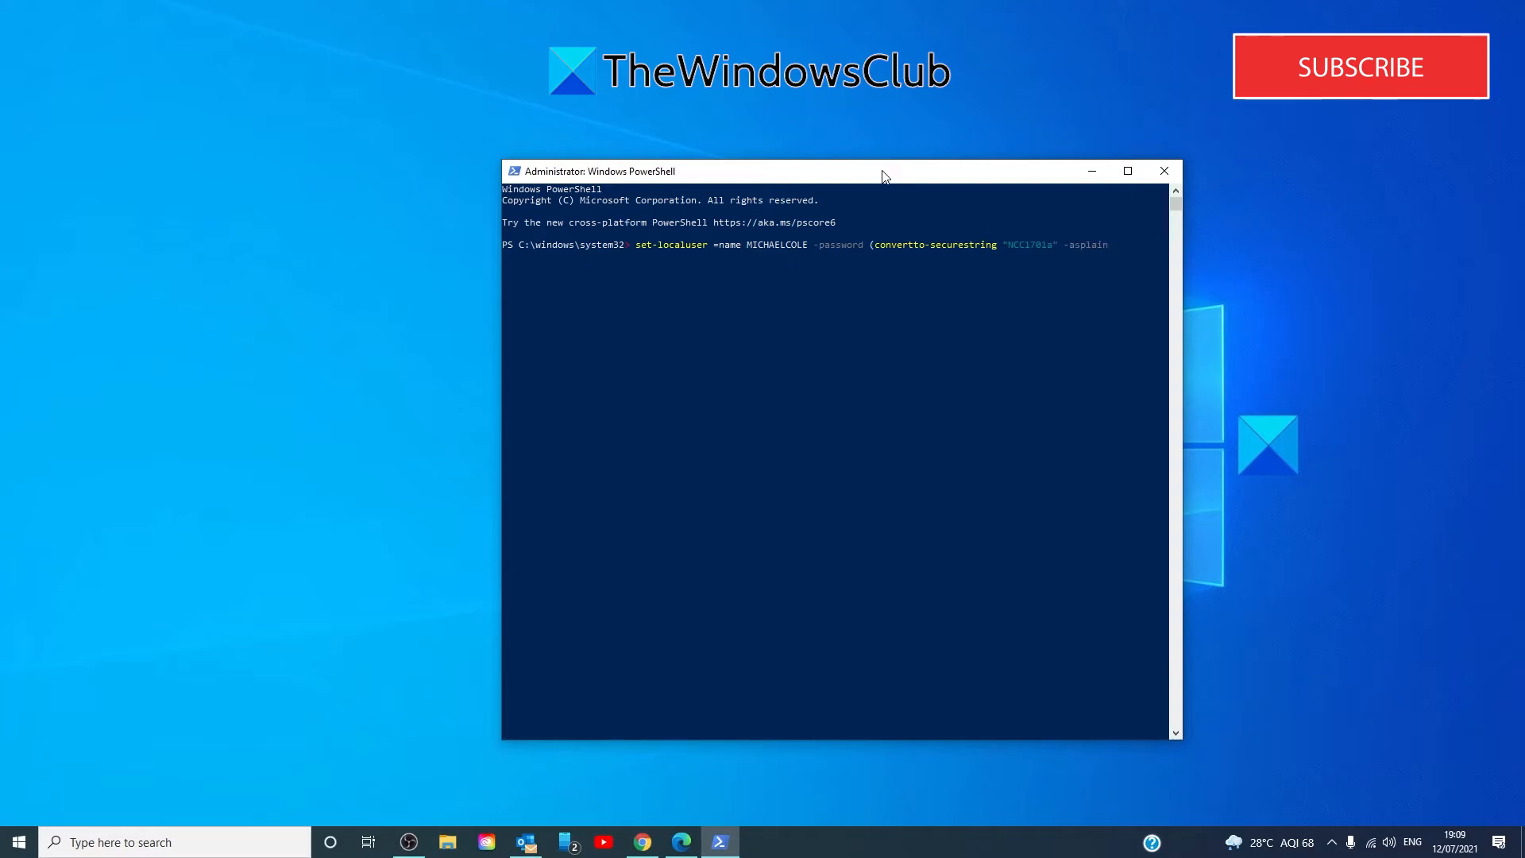
type("text")
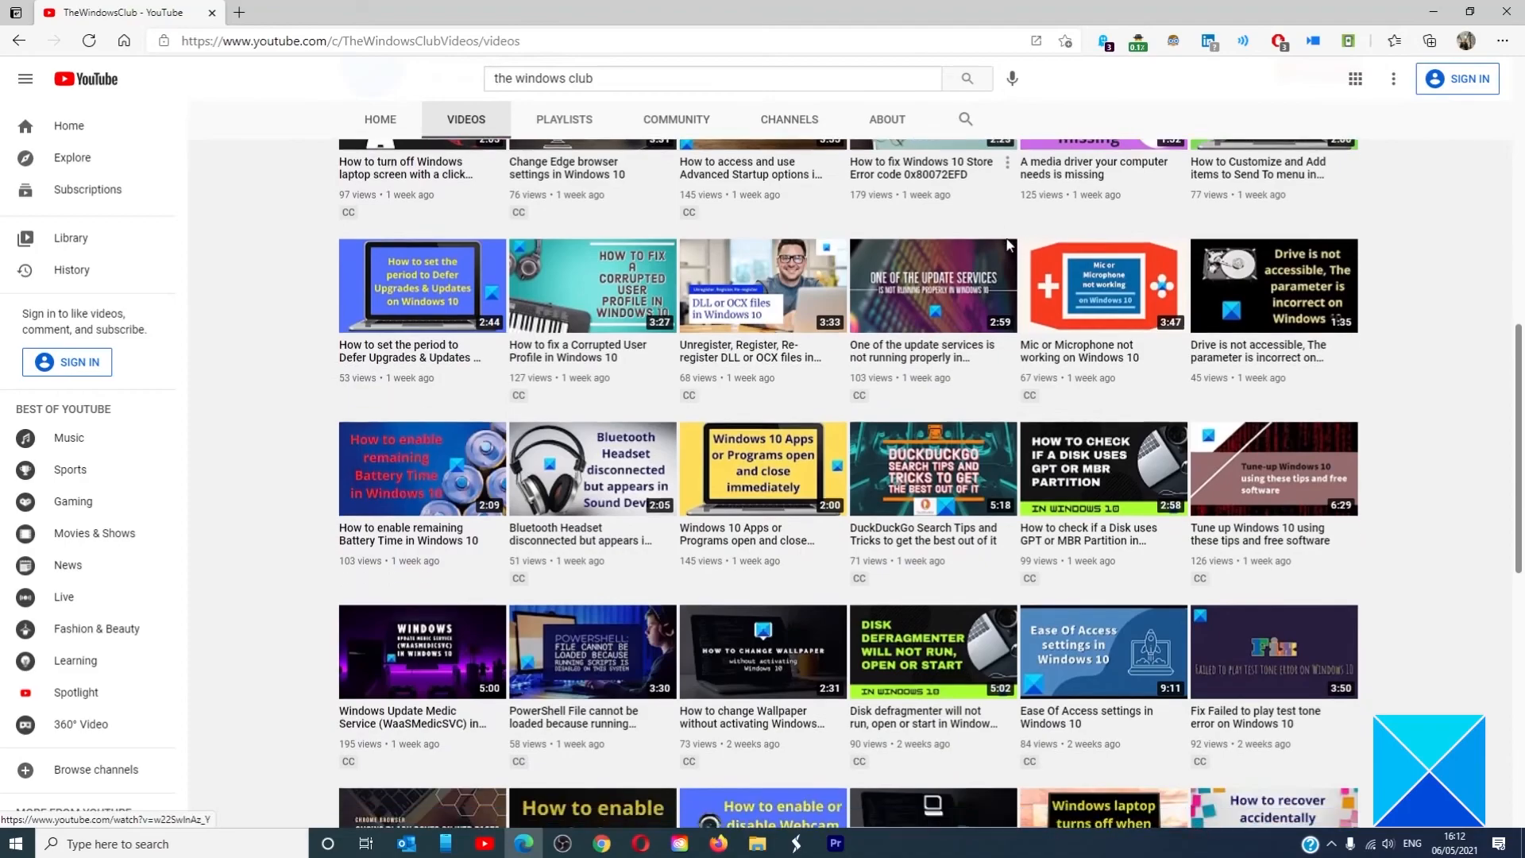
scroll("down", 3)
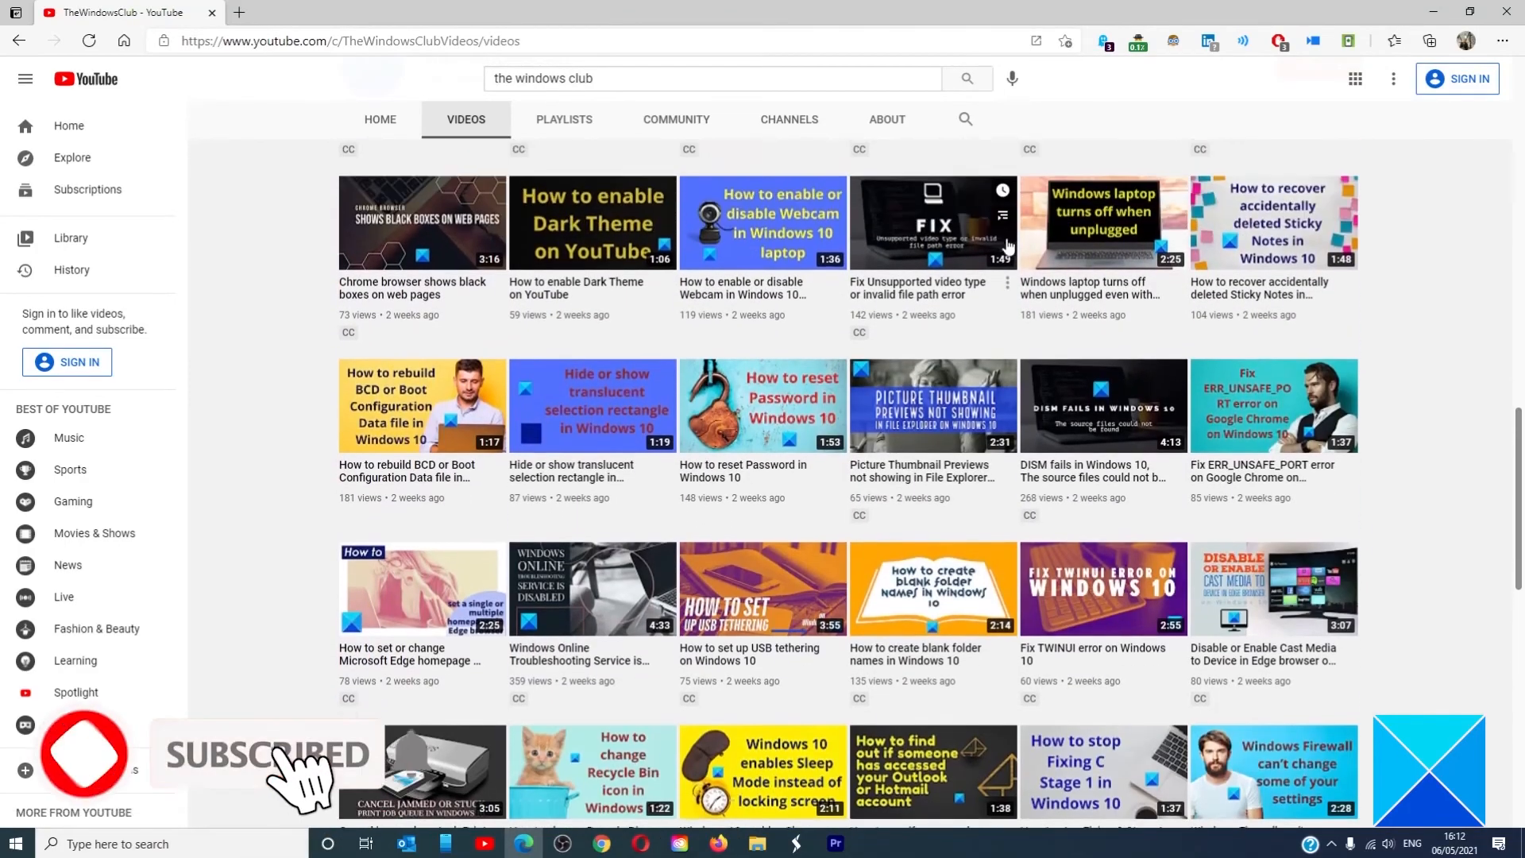
scroll("down", 3)
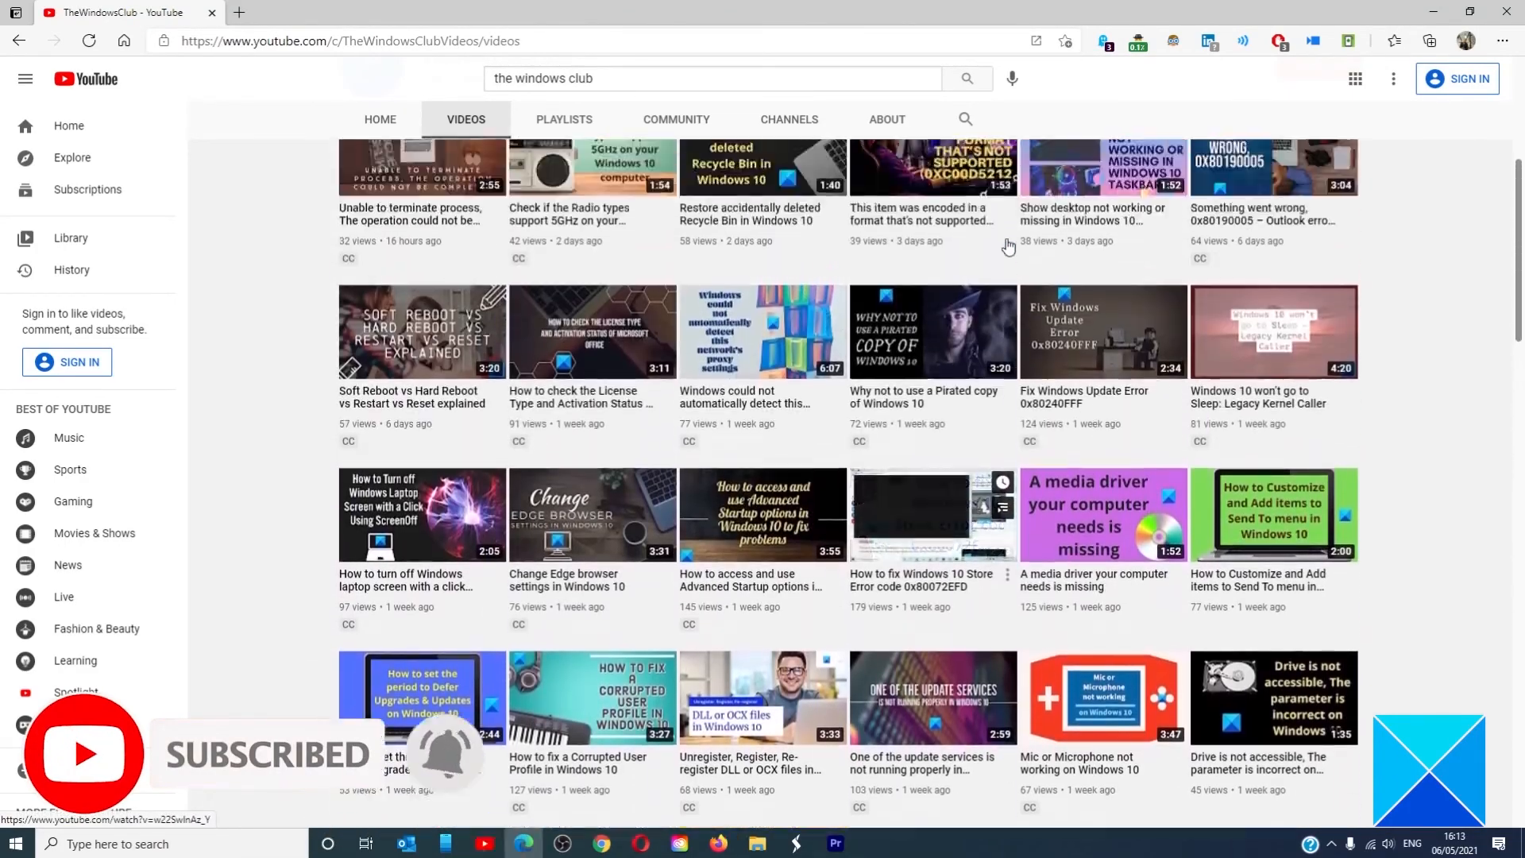